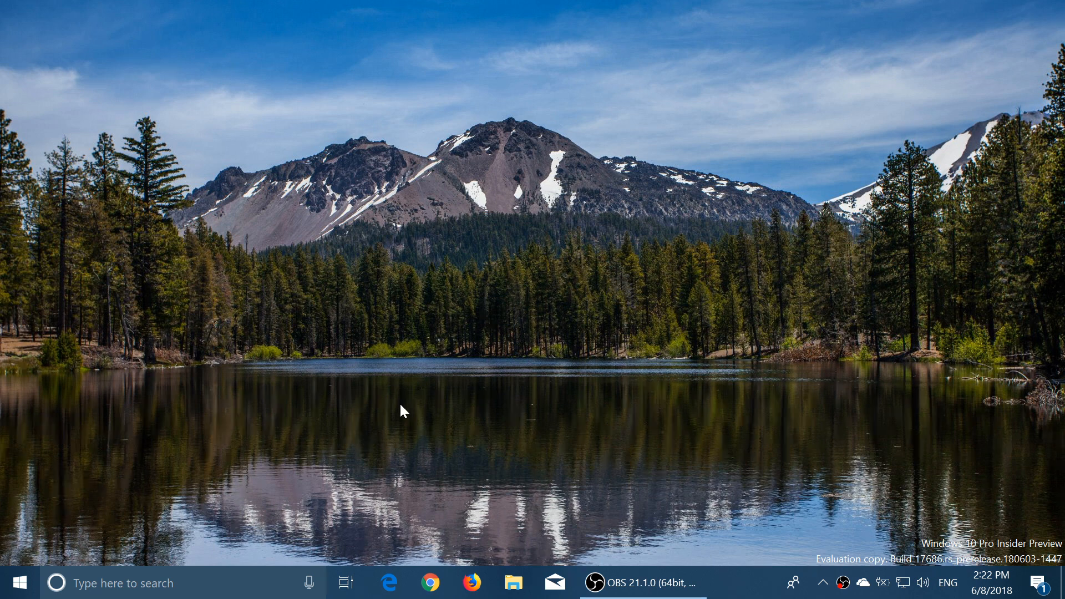
mouse_move(405, 414)
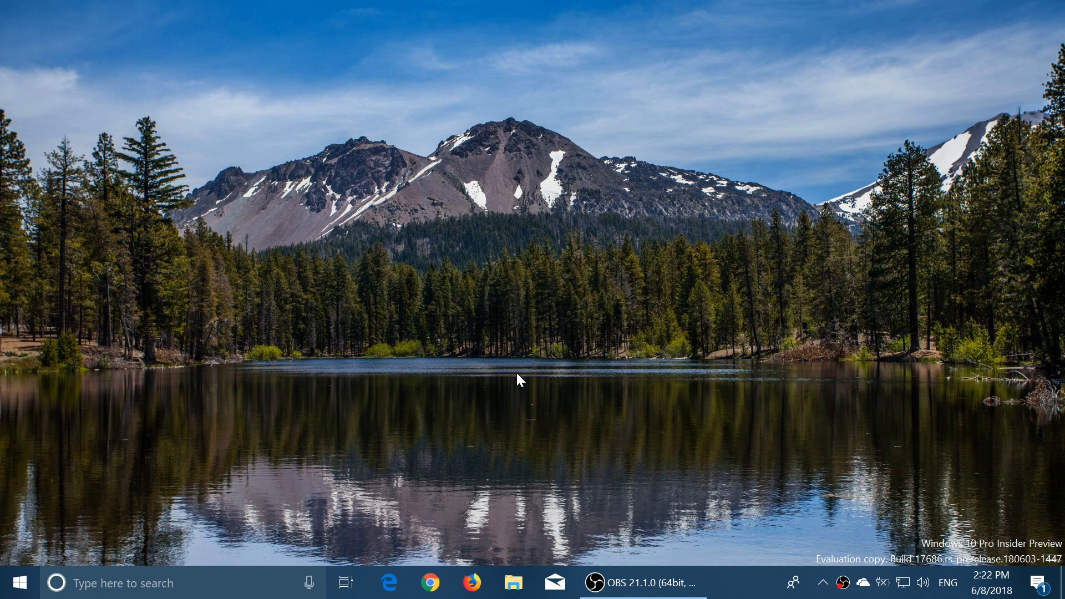
Step: Launch File Explorer from the taskbar to show its new dark theme
left_click(519, 583)
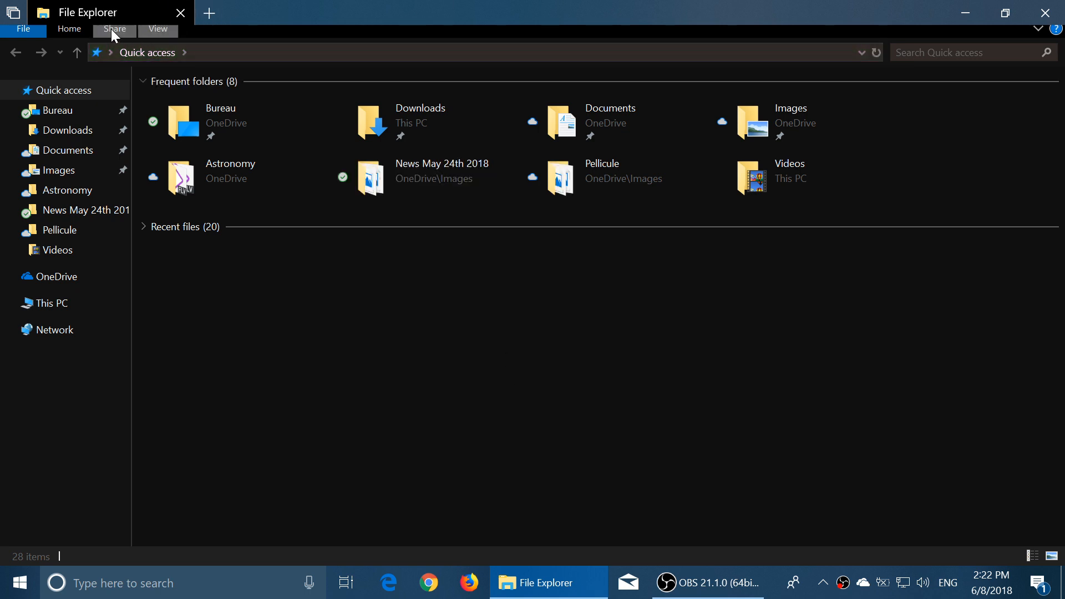
Step: Browse the Share and View ribbons, add a second Sets tab, and show it in Task View
left_click(70, 29)
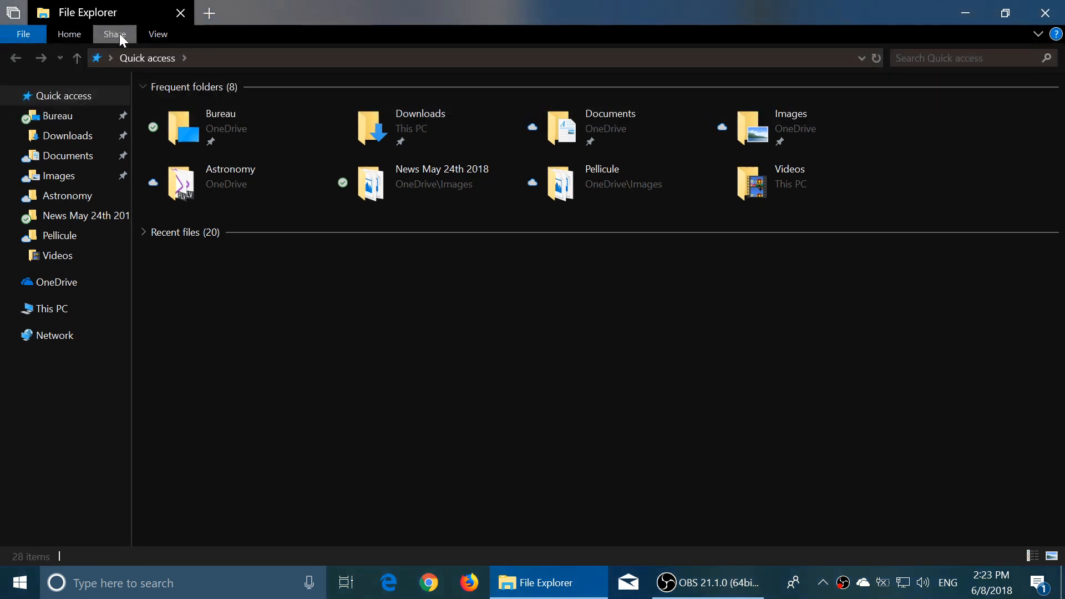
left_click(114, 34)
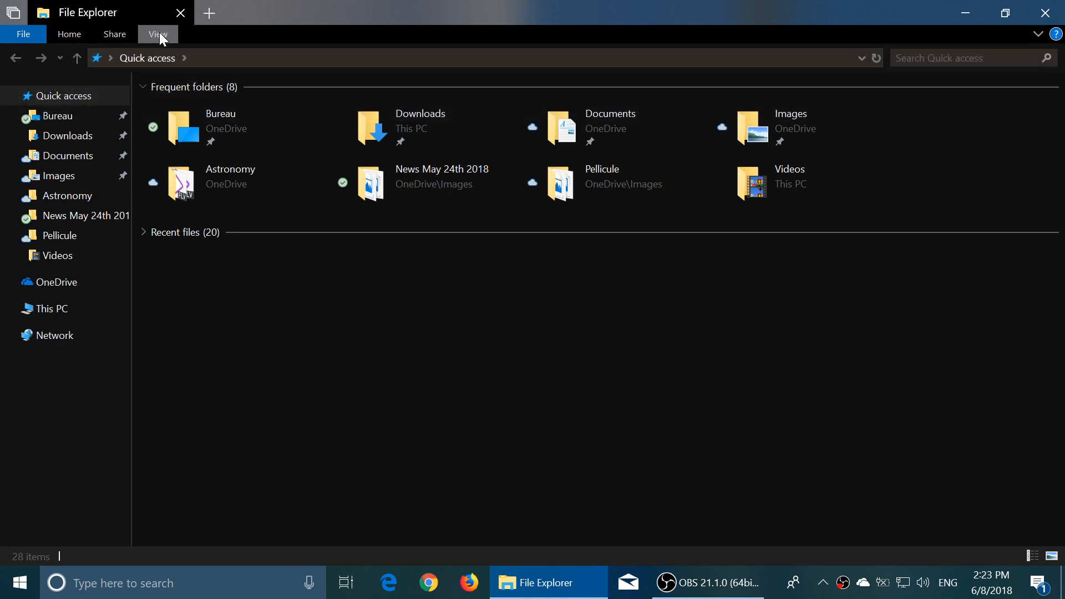
left_click(157, 34)
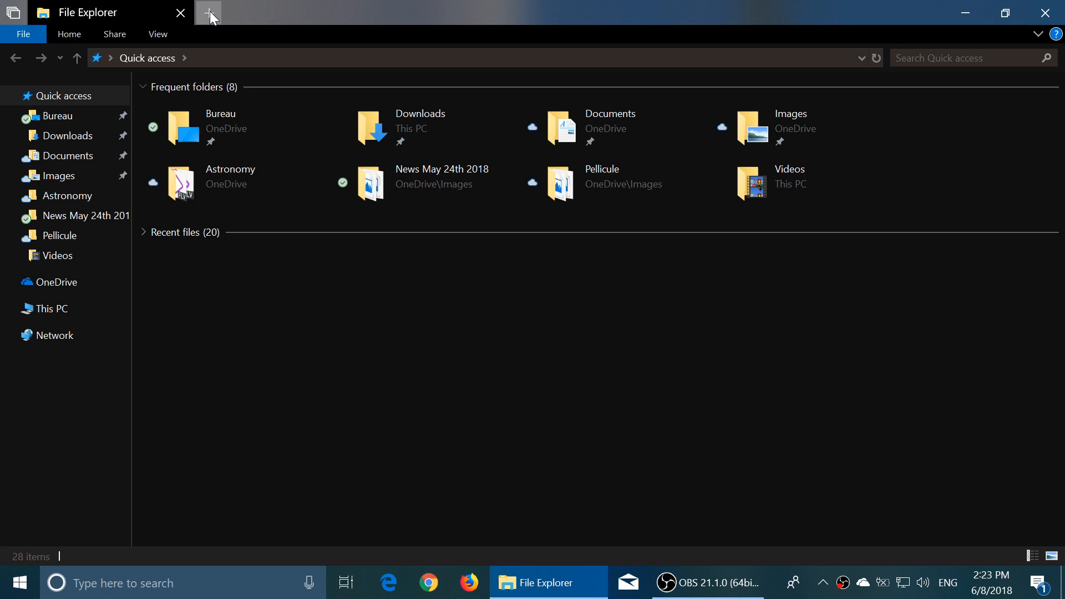
left_click(208, 13)
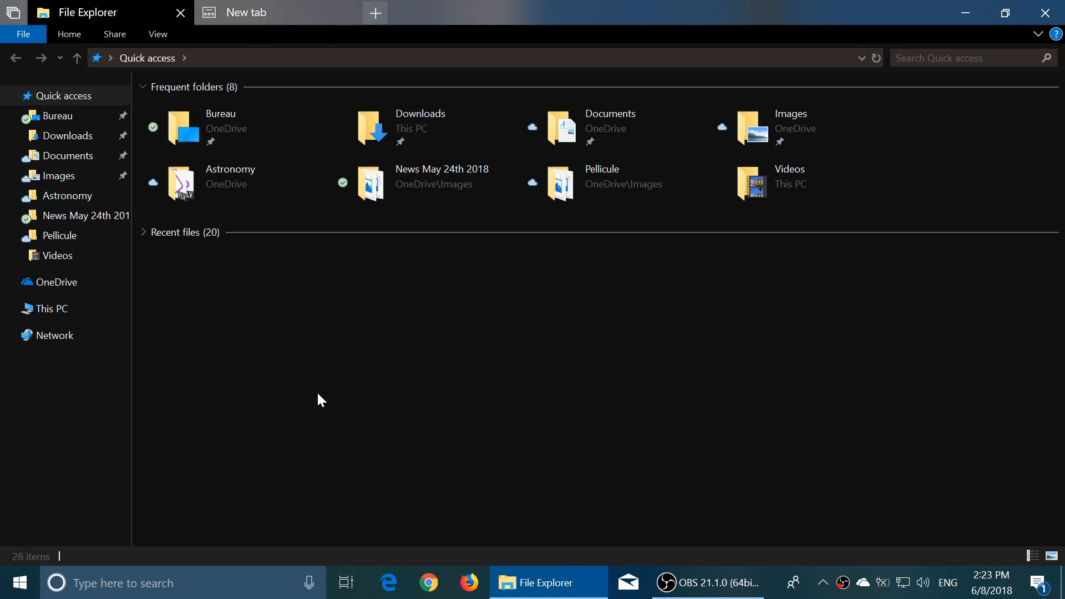
left_click(345, 582)
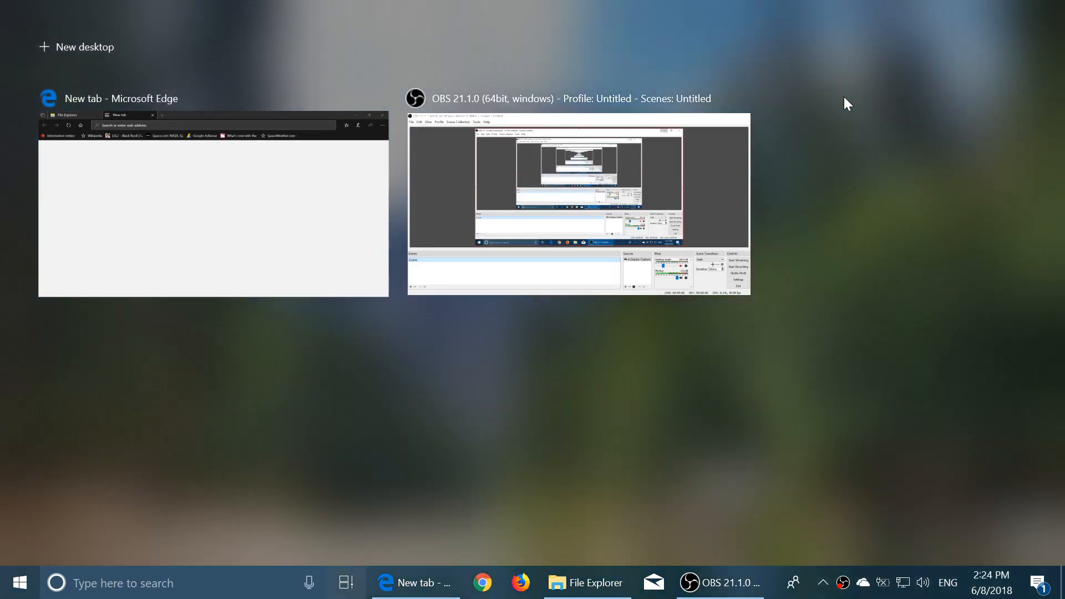
Step: Close File Explorer and reach the Windows Settings home via the Action Center's All settings
left_click(559, 582)
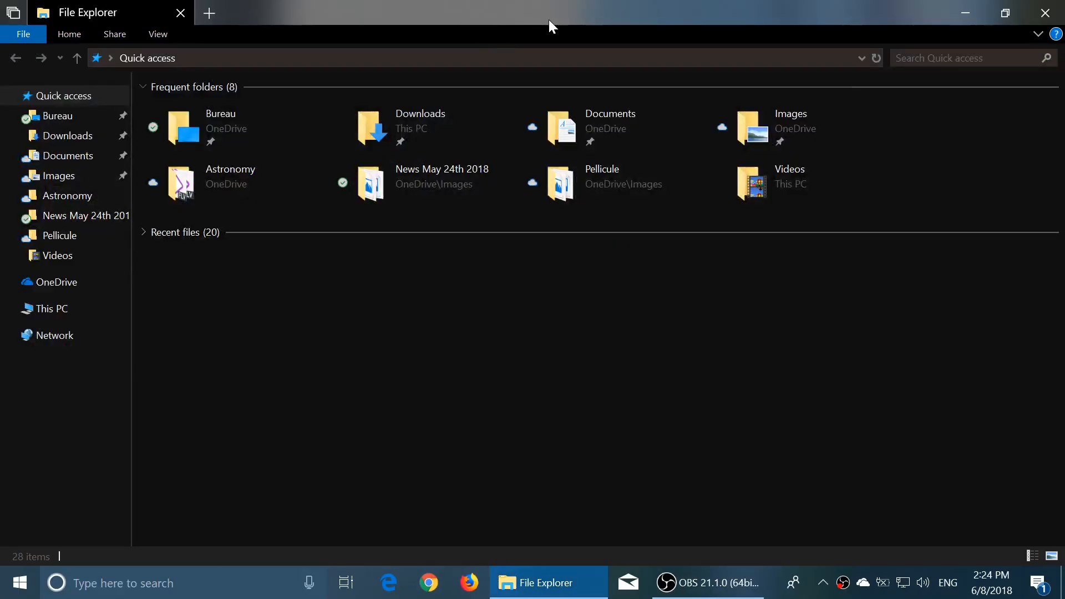
mouse_move(564, 27)
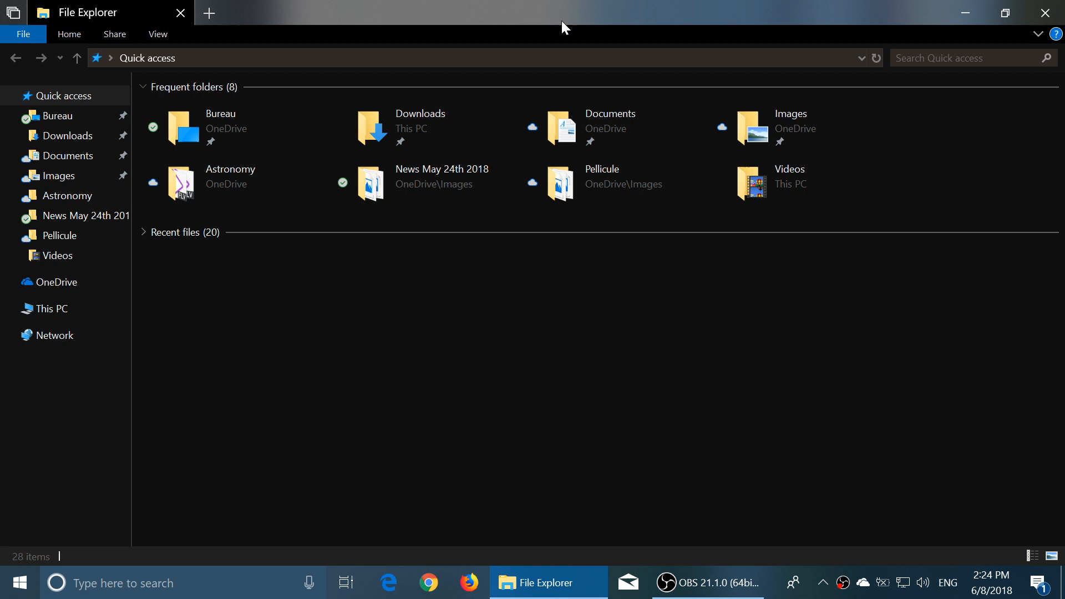
mouse_move(662, 373)
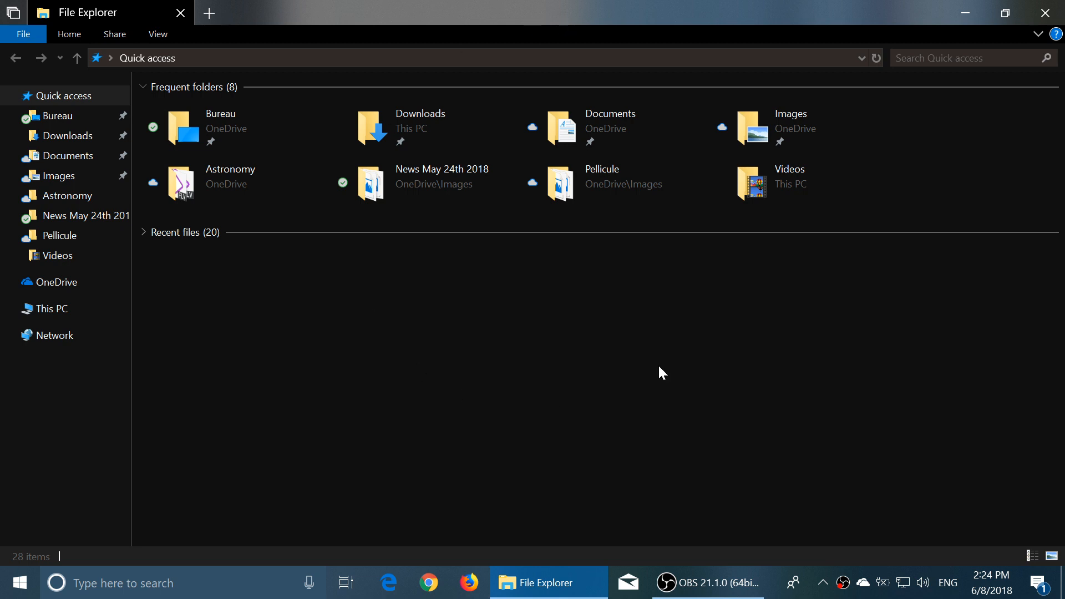
mouse_move(620, 380)
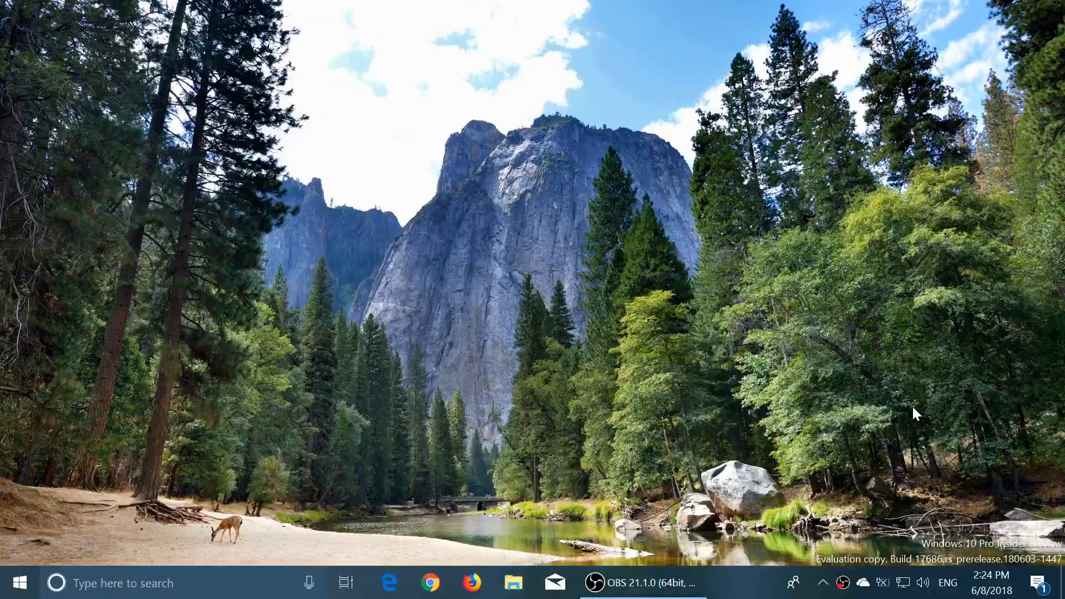
mouse_move(944, 512)
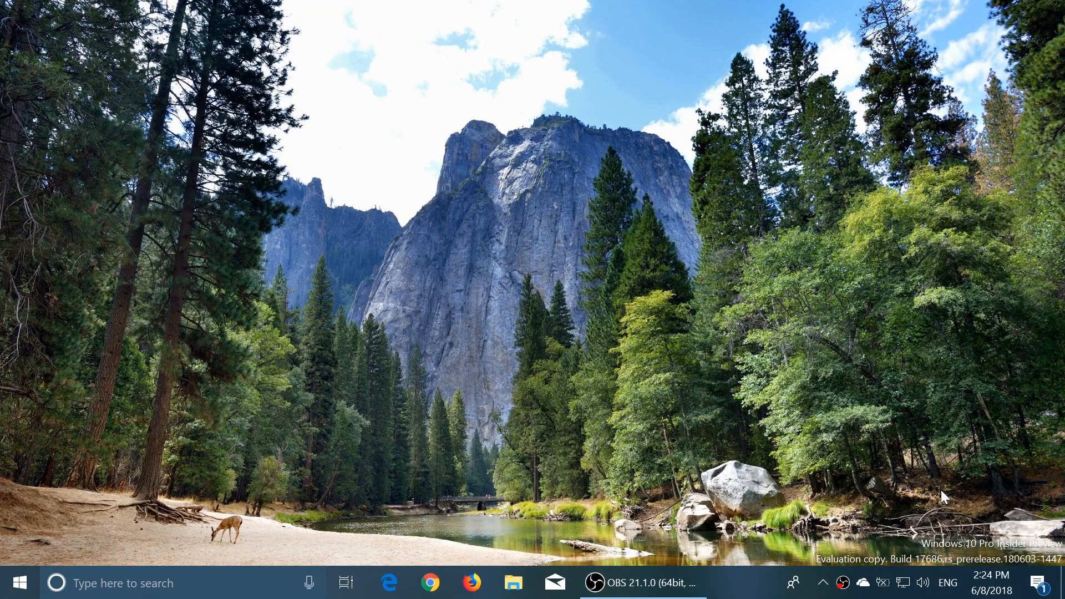
mouse_move(575, 473)
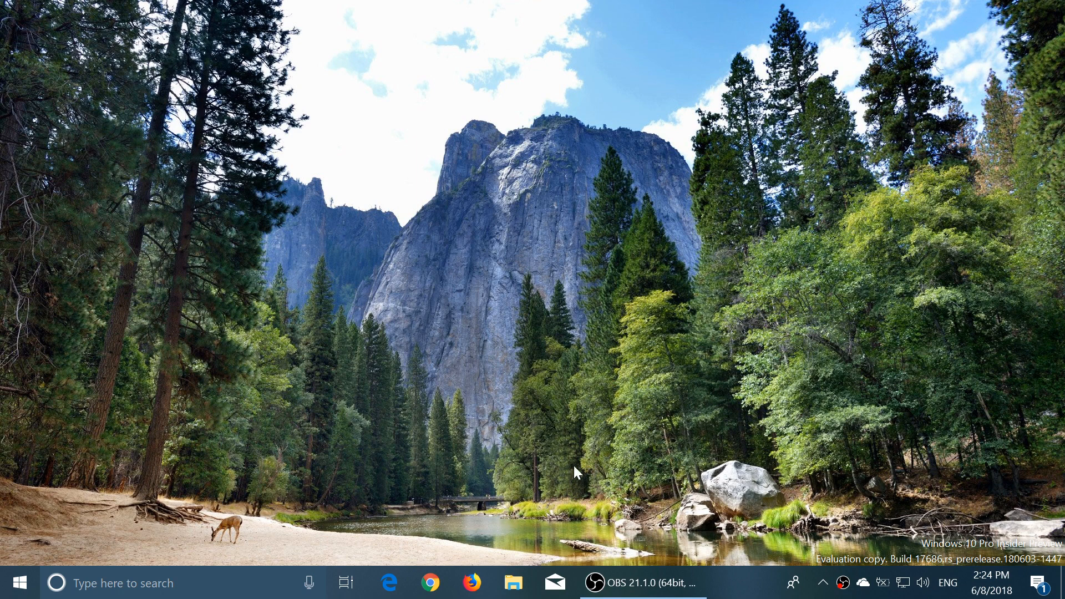
mouse_move(1018, 514)
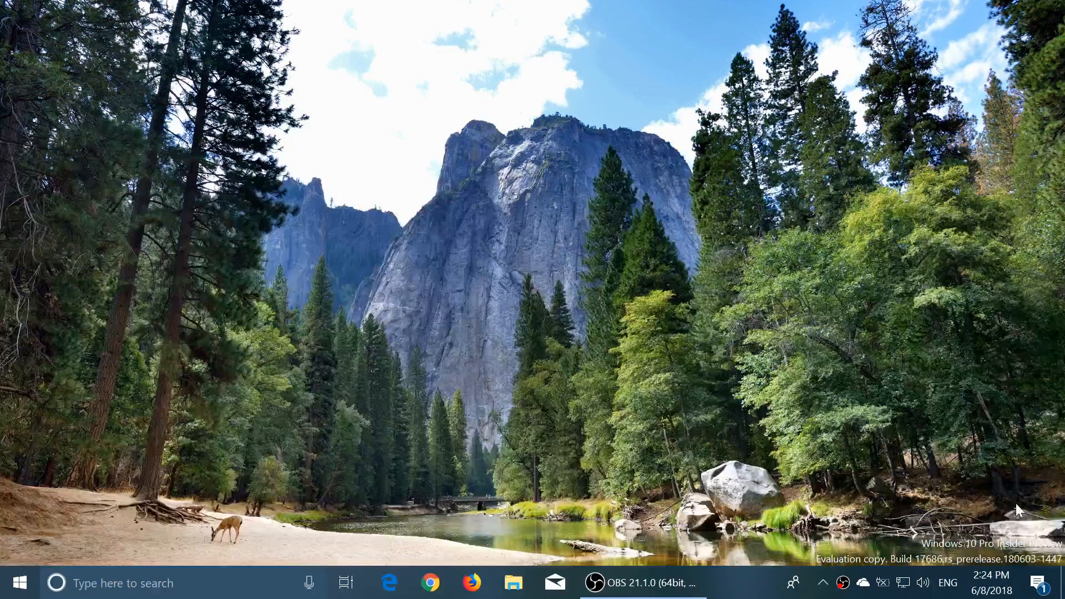
left_click(1042, 575)
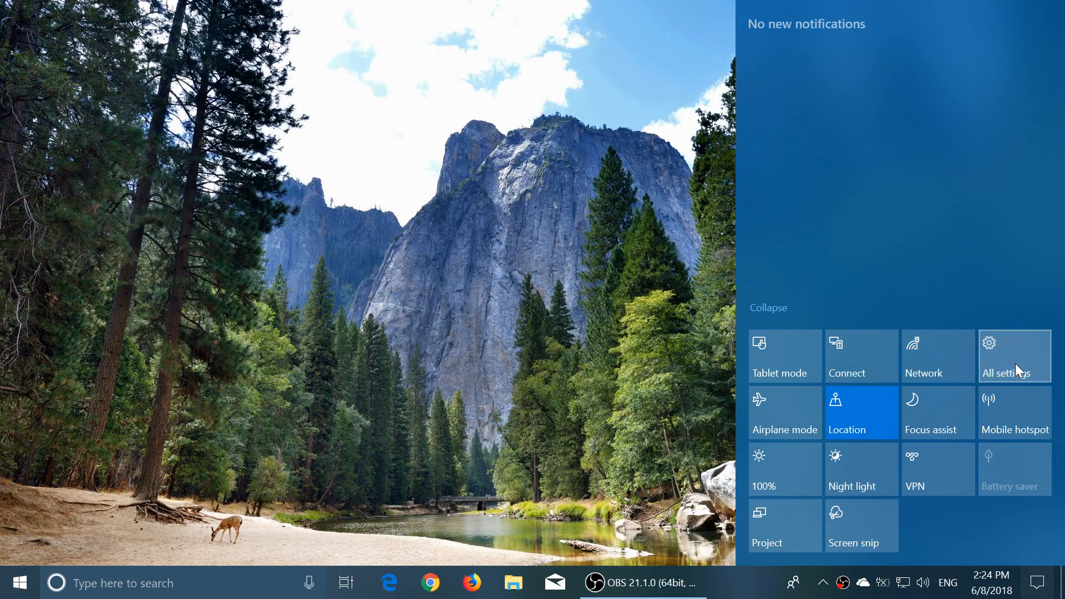
left_click(1014, 356)
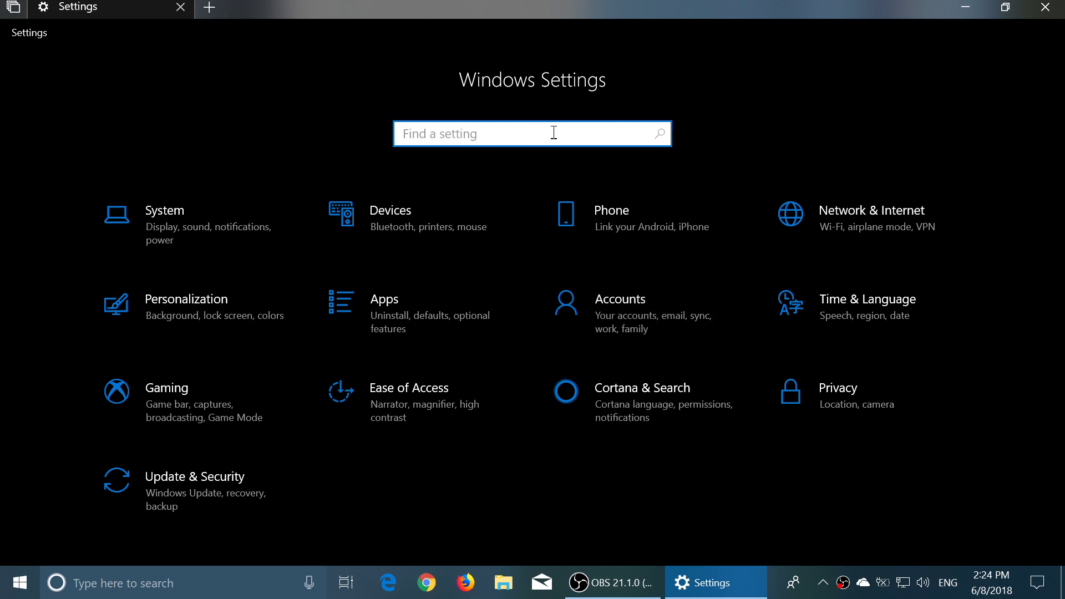
Step: Search Settings for 's mode' and choose the Switch to S Mode result
type("w")
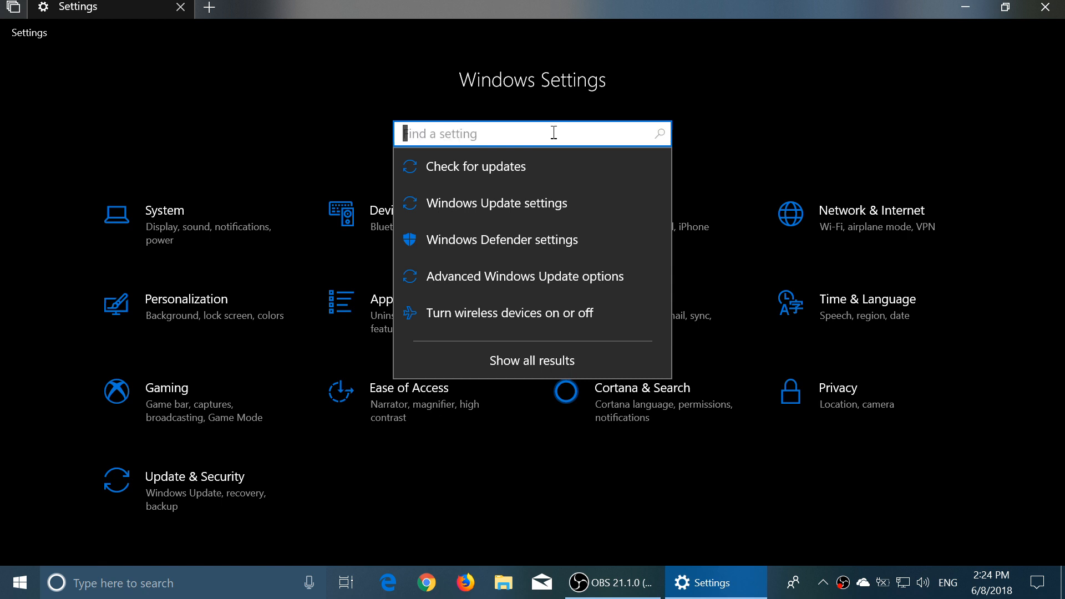
type("s mode")
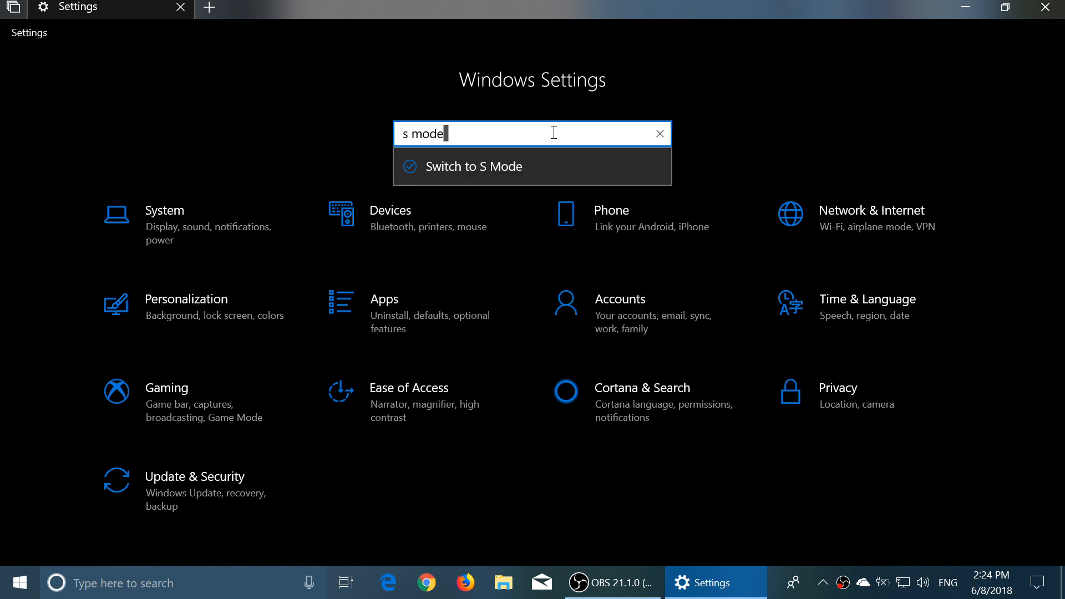
mouse_move(467, 176)
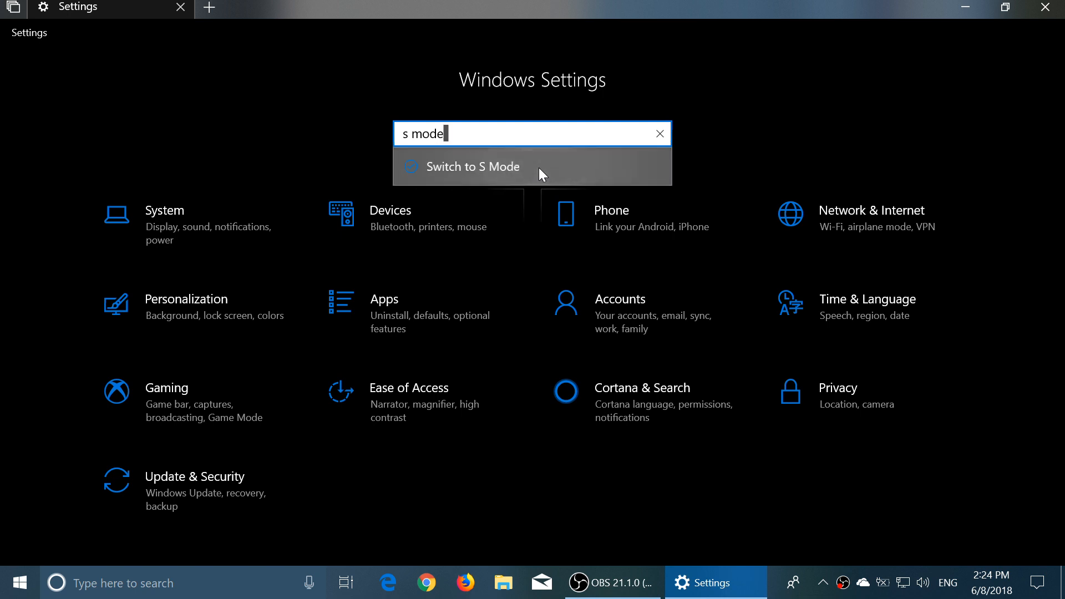
left_click(473, 166)
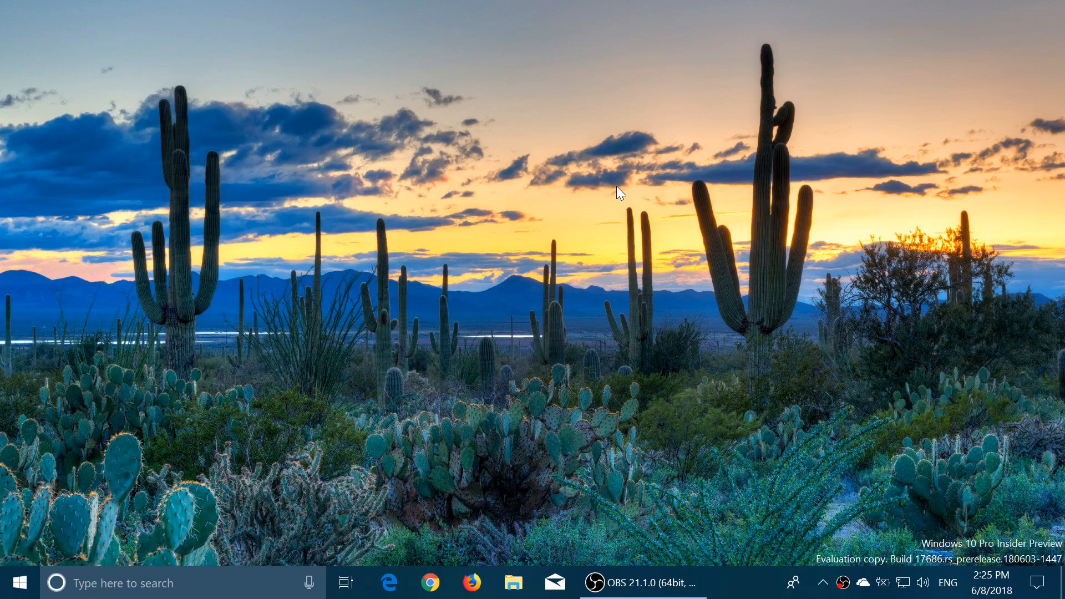
mouse_move(585, 398)
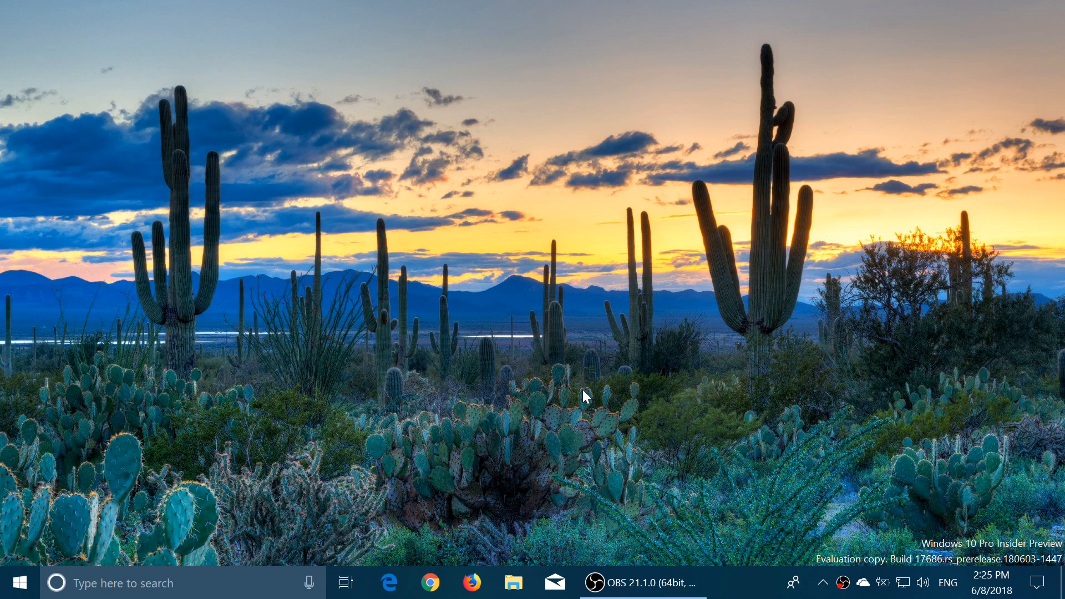
Step: Launch Microsoft Edge from the taskbar, landing on the Google home page
left_click(388, 582)
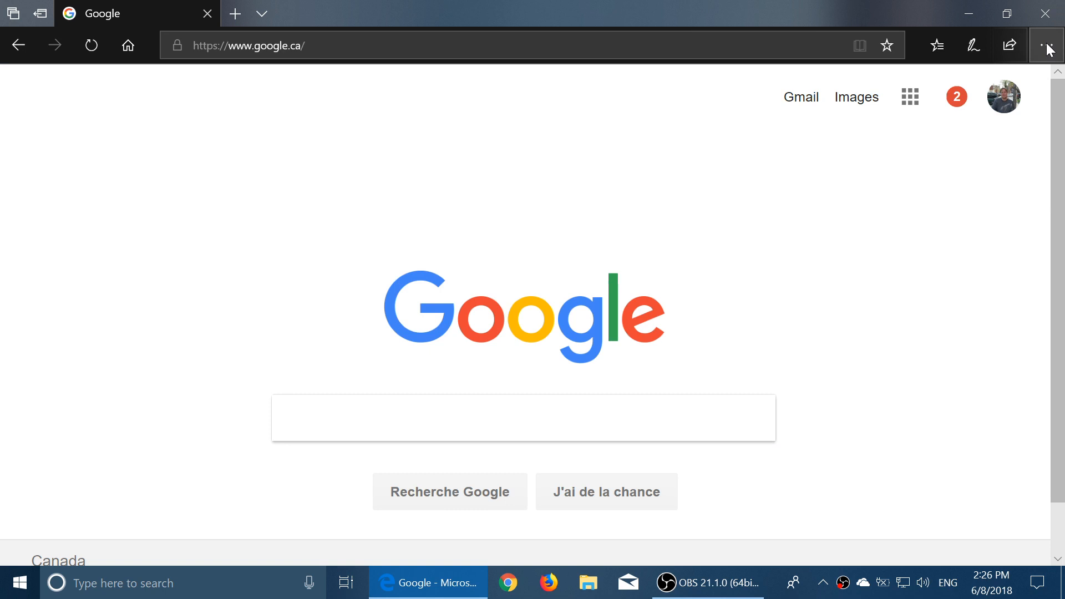
Step: Show Edge's Settings and more menu, then close the browser back to the desktop
left_click(1046, 45)
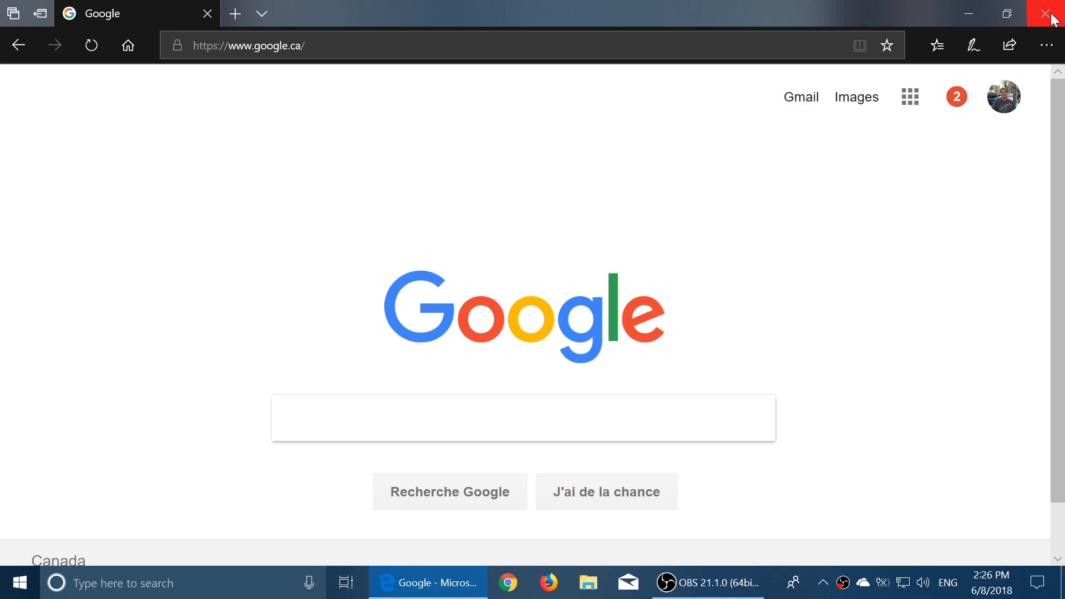
left_click(1046, 13)
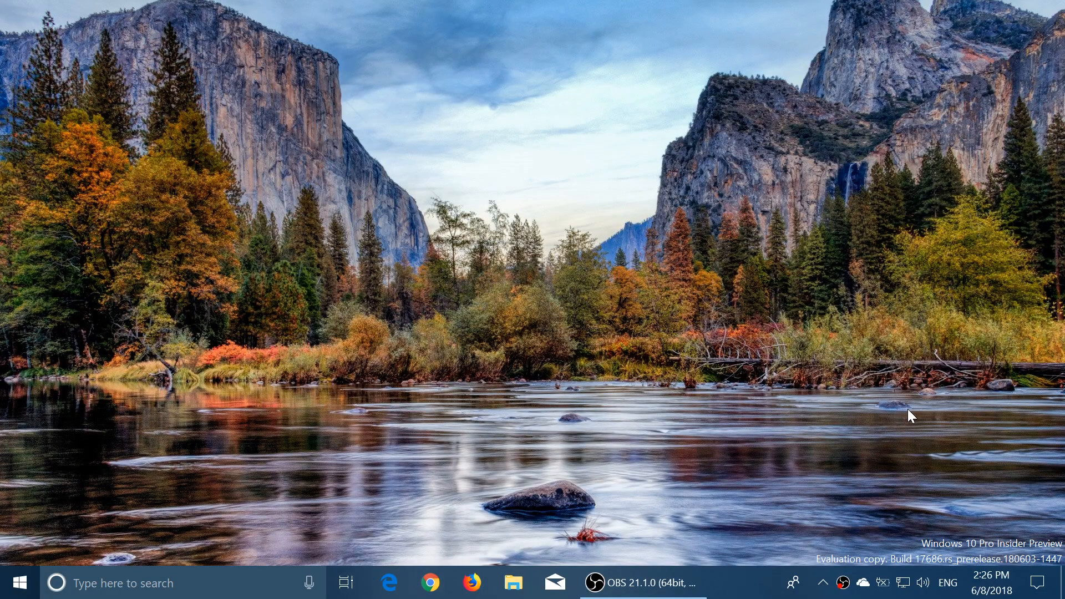
Step: Reopen Windows Settings from the Action Center and pick a category on its home page
left_click(1037, 579)
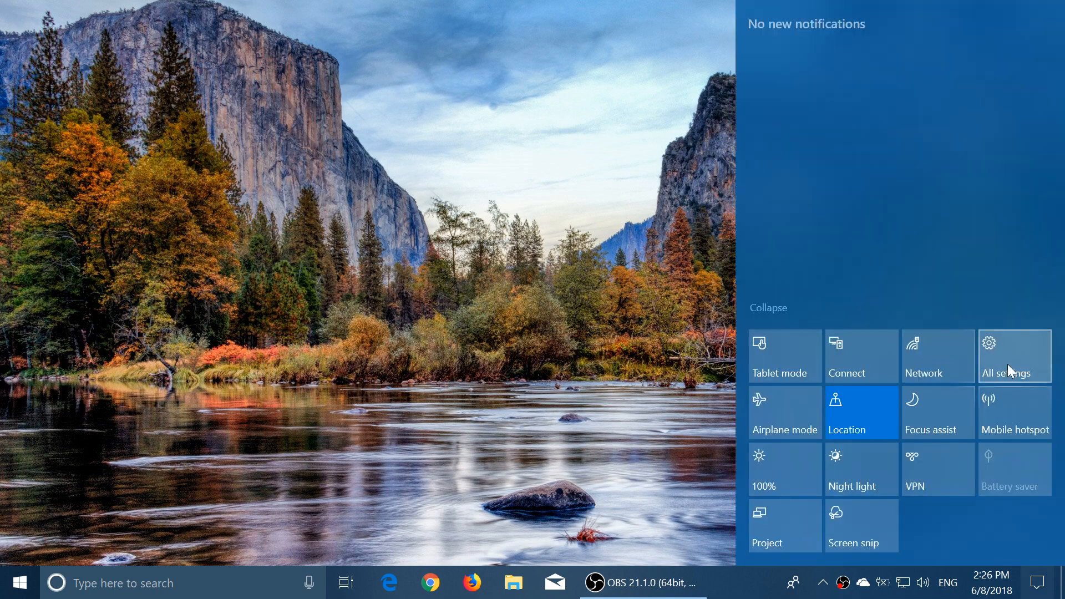
left_click(1014, 355)
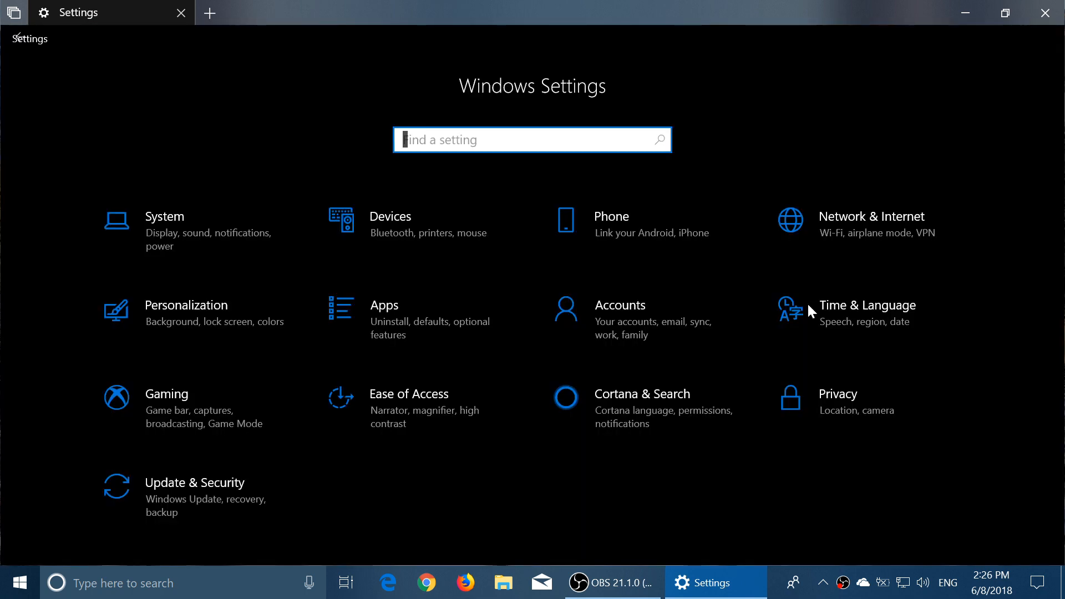
left_click(867, 305)
type("sni")
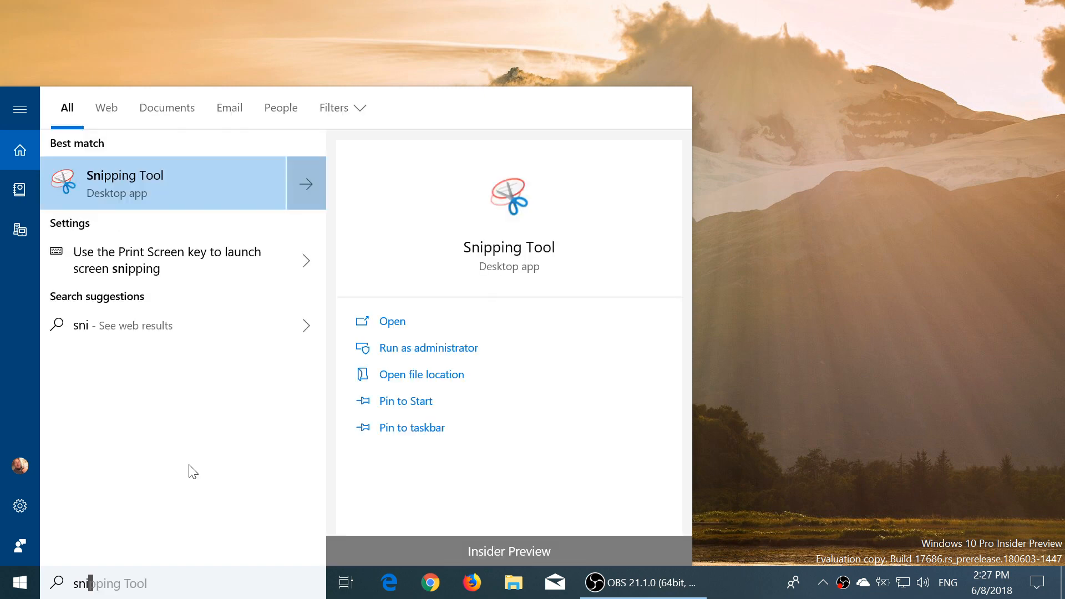
mouse_move(712, 197)
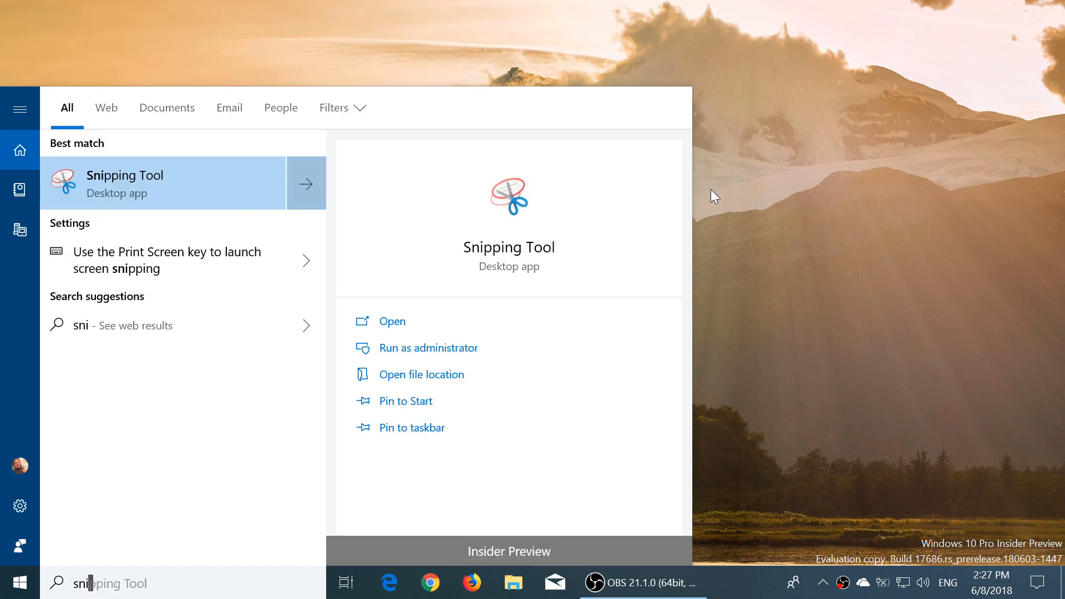
mouse_move(786, 301)
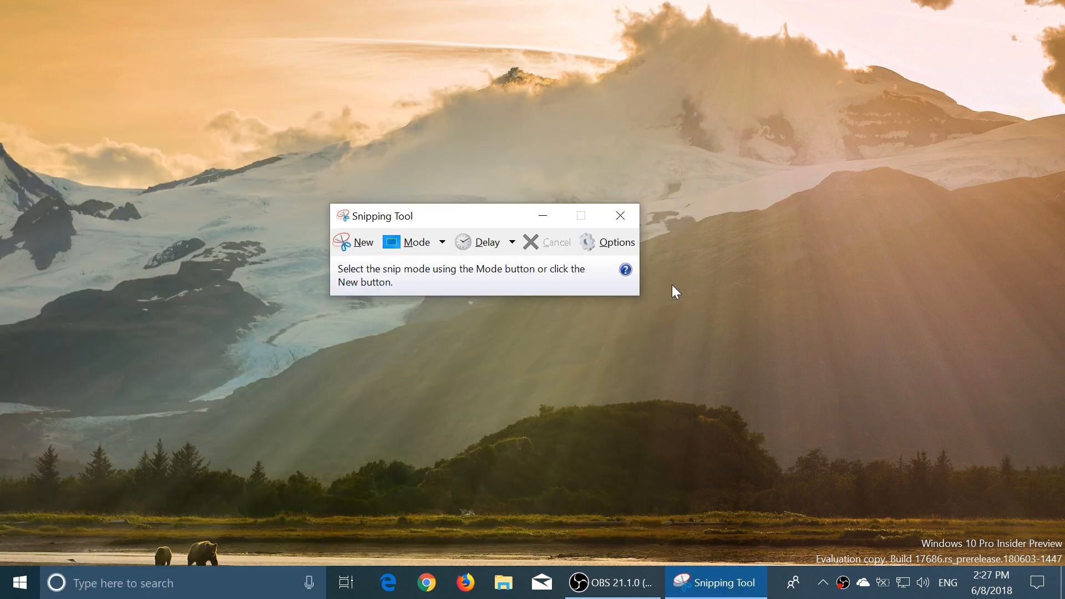
mouse_move(620, 215)
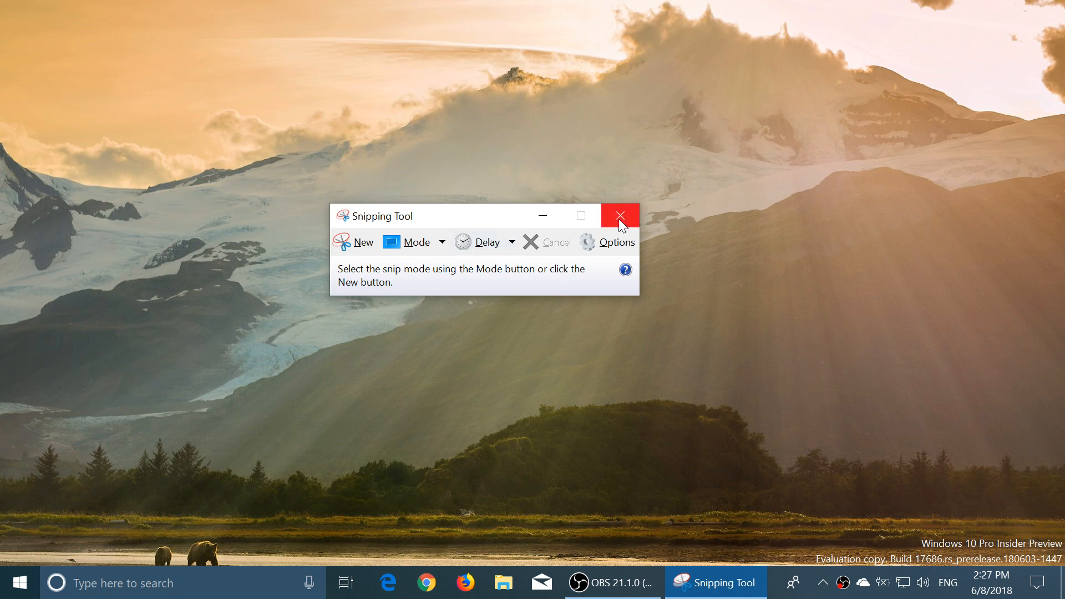
Step: Close the classic Snipping Tool after launching it from Start search
left_click(619, 216)
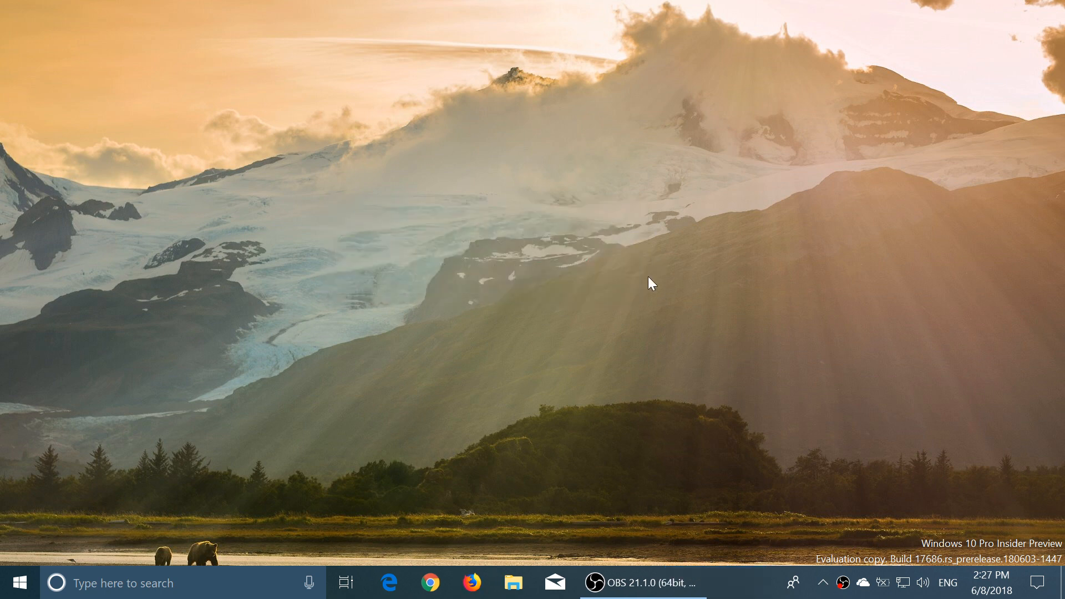
mouse_move(1012, 553)
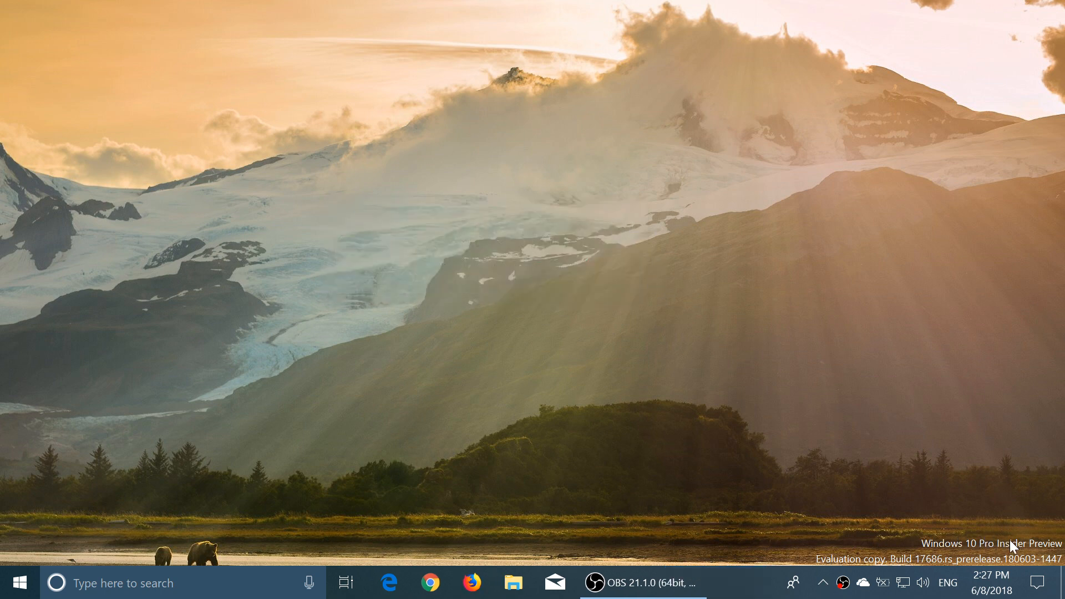
Step: Cancel the new Win+Shift+S screen snip overlay and bring up the Action Center to reach Screen snip
left_click(1042, 577)
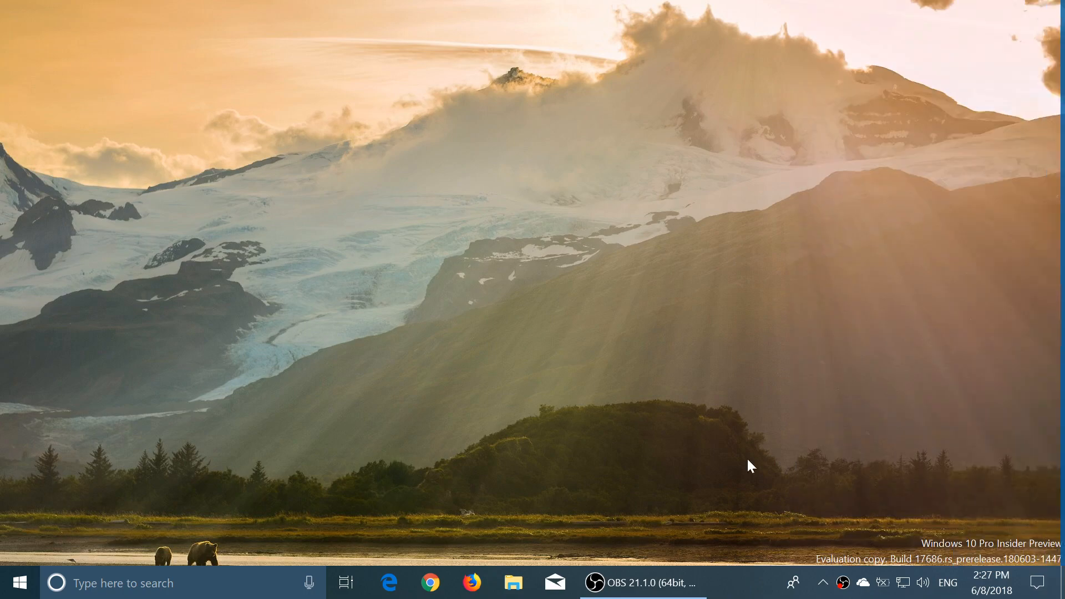
mouse_move(425, 279)
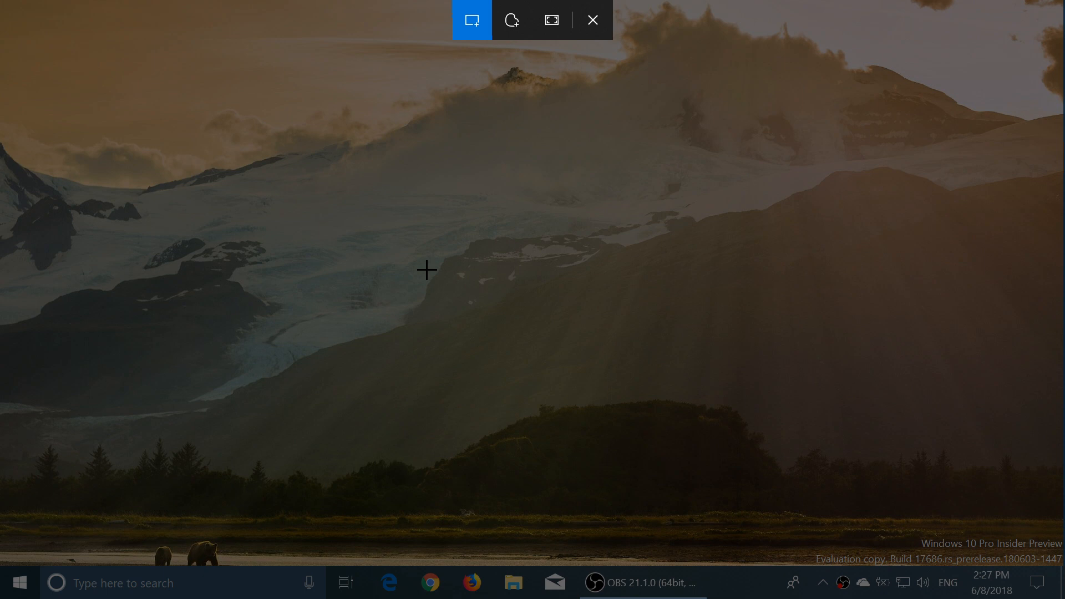
mouse_move(645, 7)
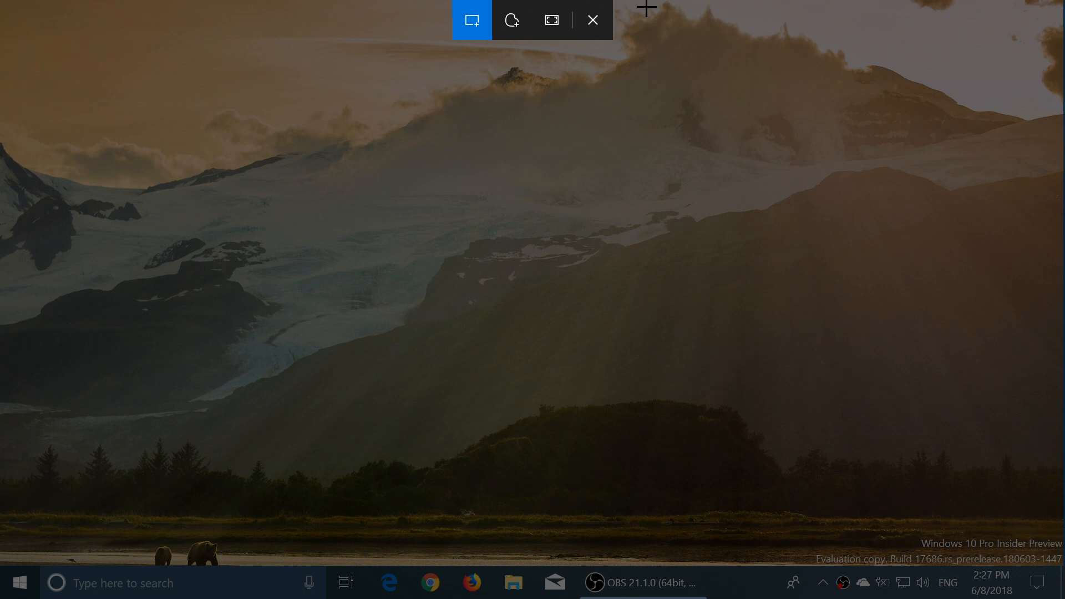
left_click(593, 20)
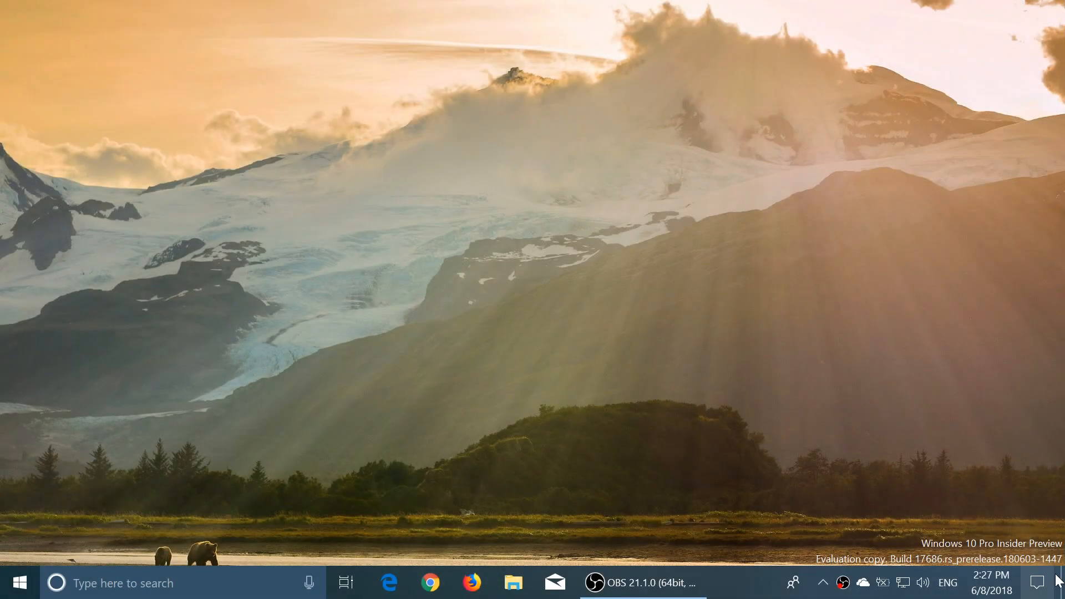
left_click(1037, 580)
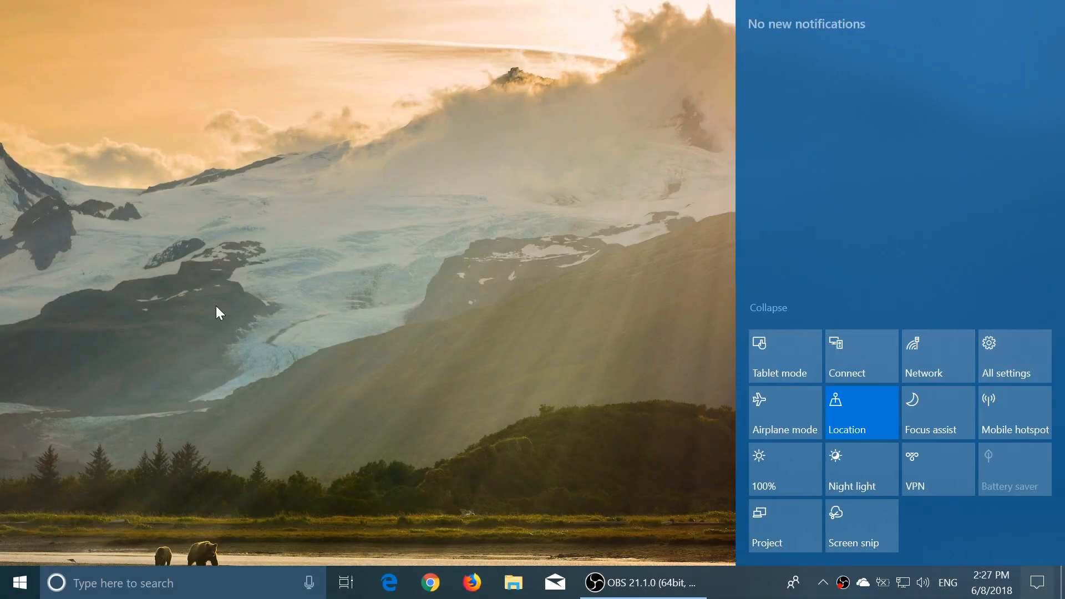
mouse_move(467, 271)
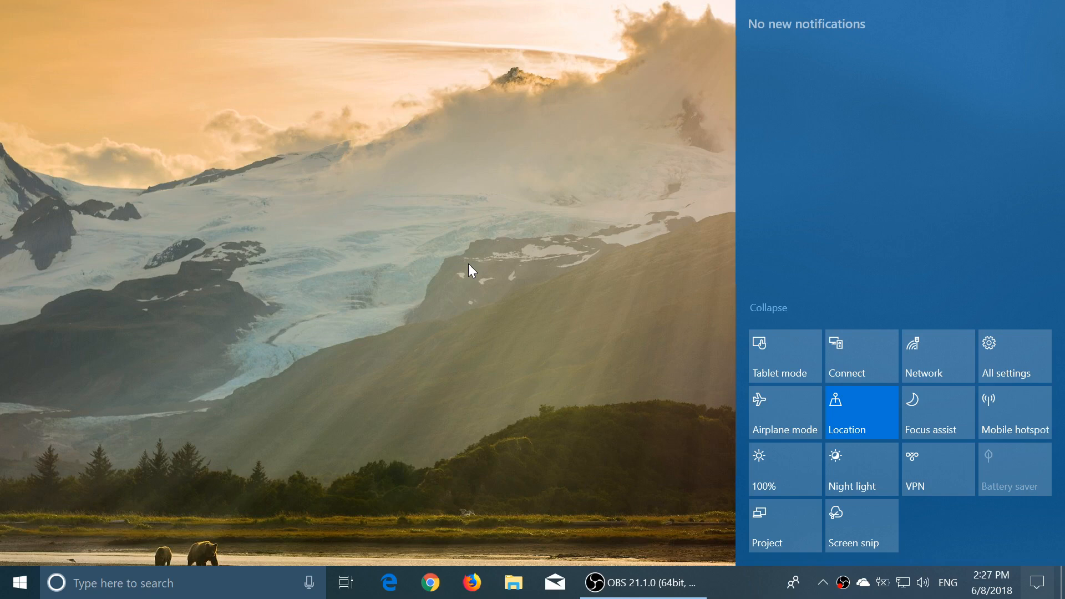